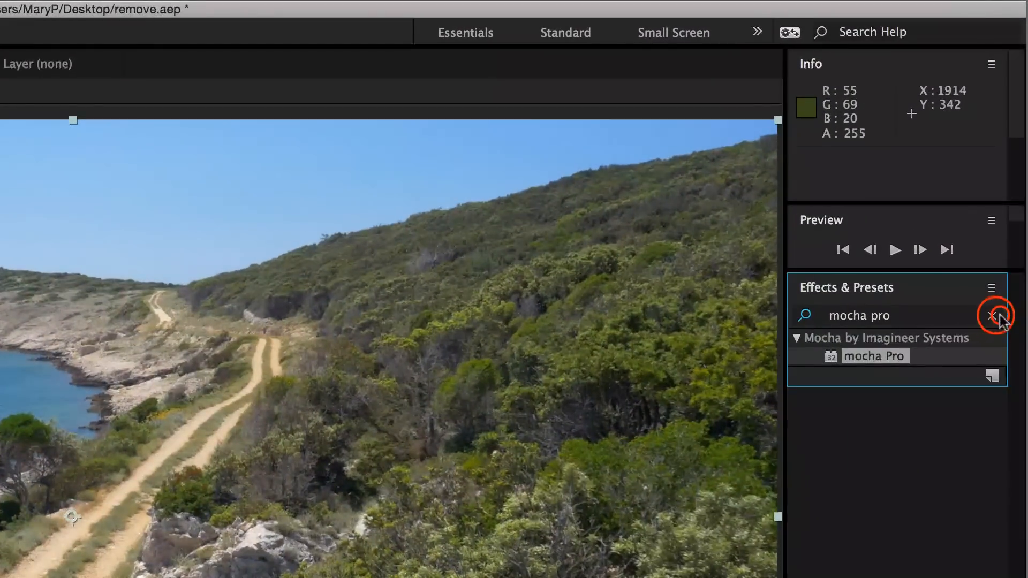
Step: Search Effects & Presets for mocha Pro and apply it to the aerial footage layer
click(992, 315)
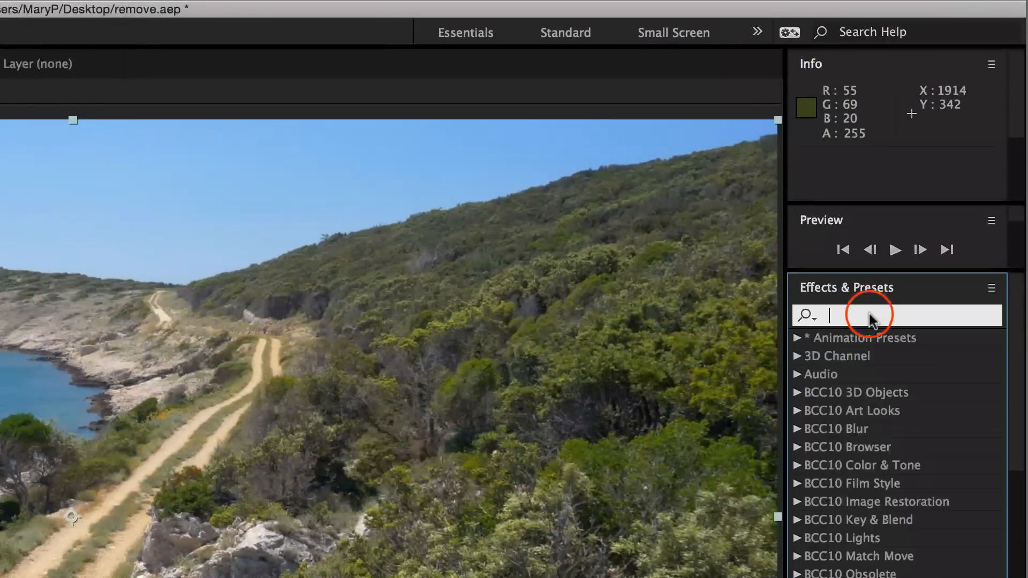
text(mocha Pro)
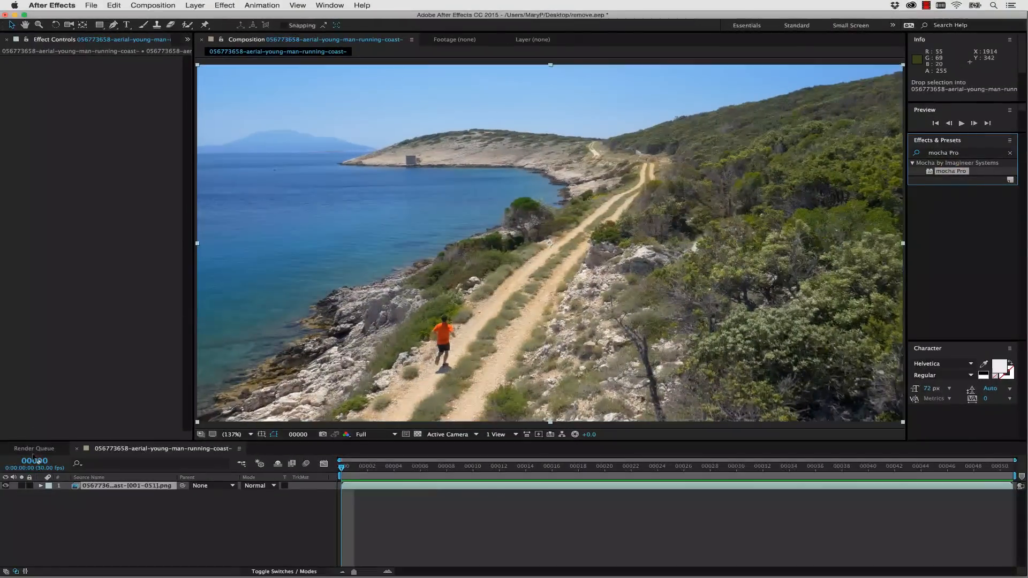
double_click(952, 171)
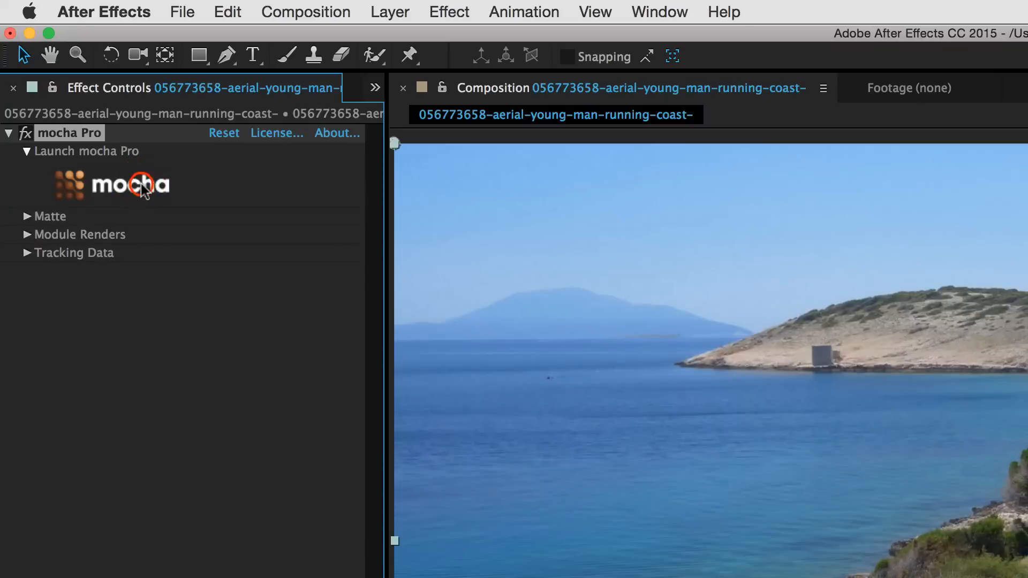
Step: Launch mocha Pro and refine the spline outline around the running man
click(130, 184)
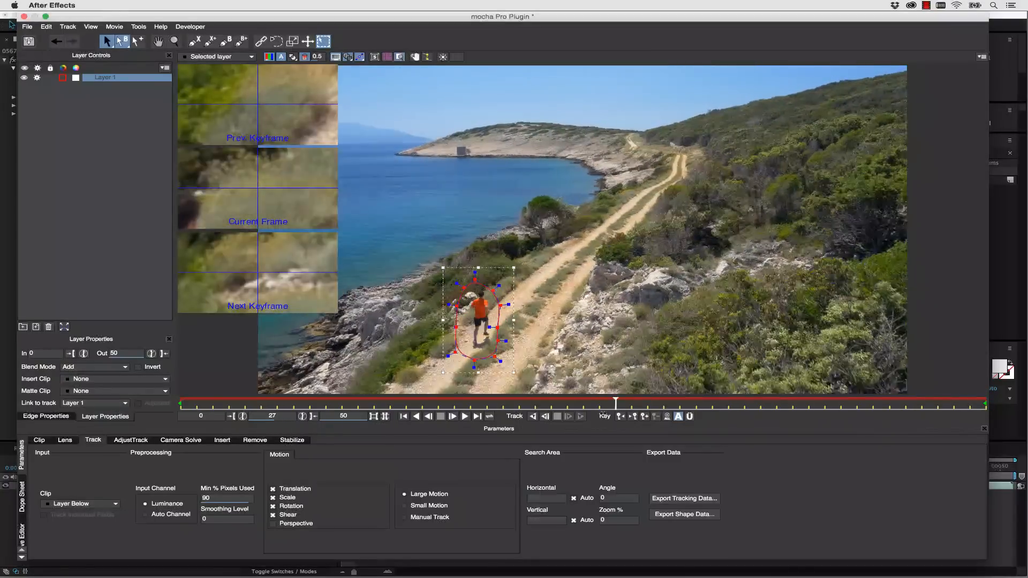
drag(616, 403, 228, 402)
text(guy remove)
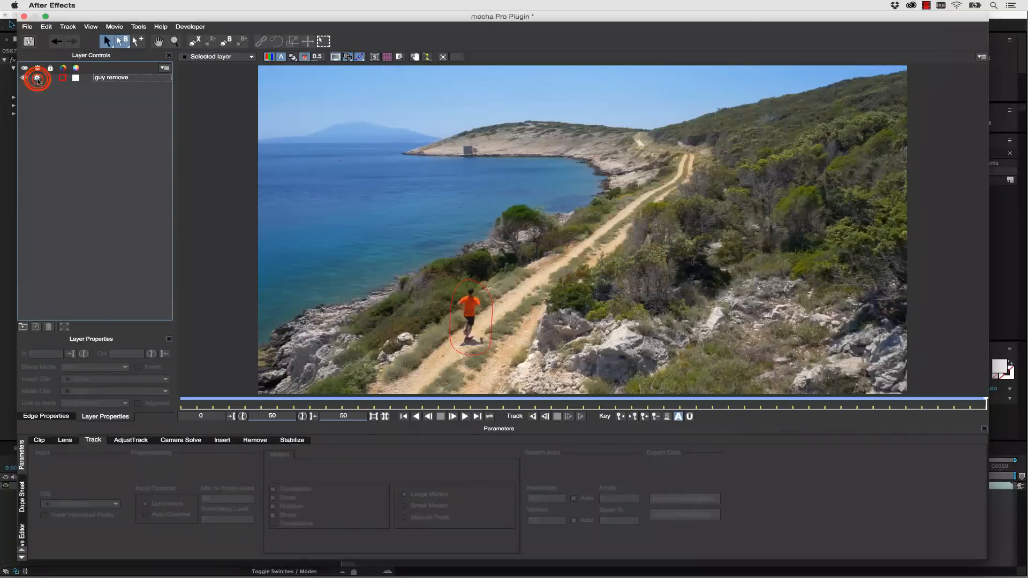
Step: Turn off tracking on guy remove and fit the planar surface over the dirt path
click(37, 68)
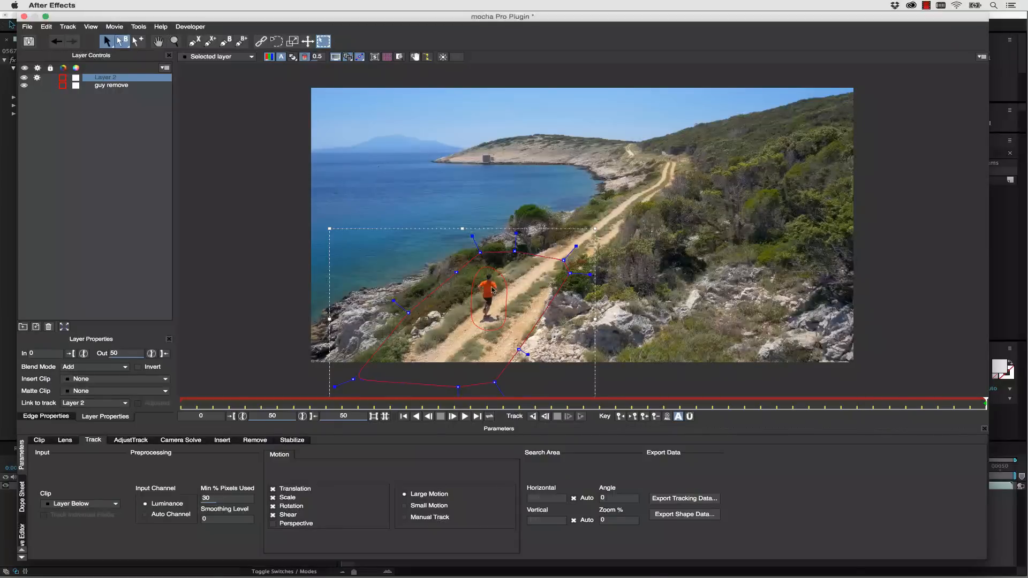
mouse_move(420, 347)
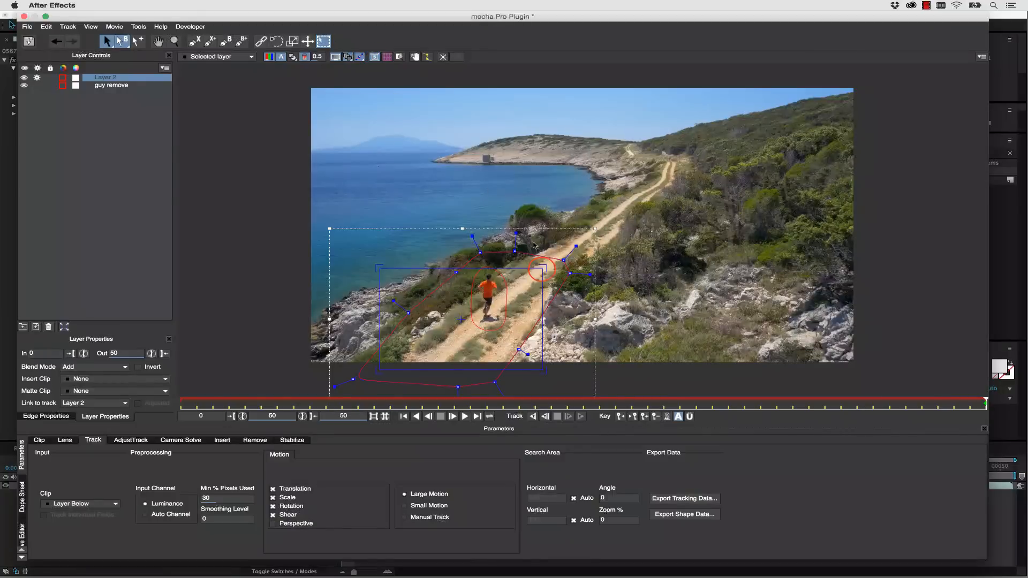
drag(541, 269, 376, 267)
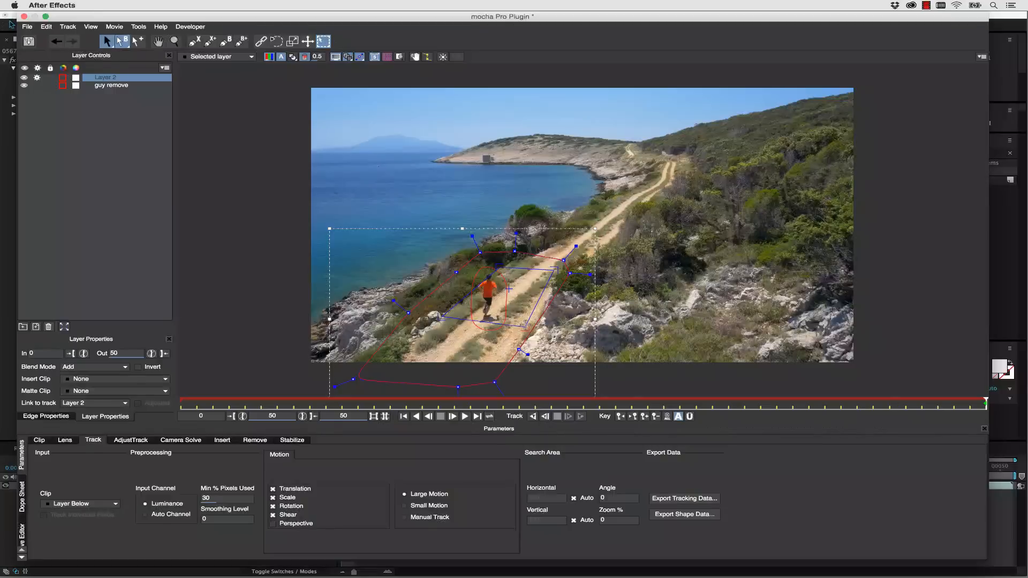
Step: Show the planar surface and grid, and rename Layer 2 to bg
click(387, 56)
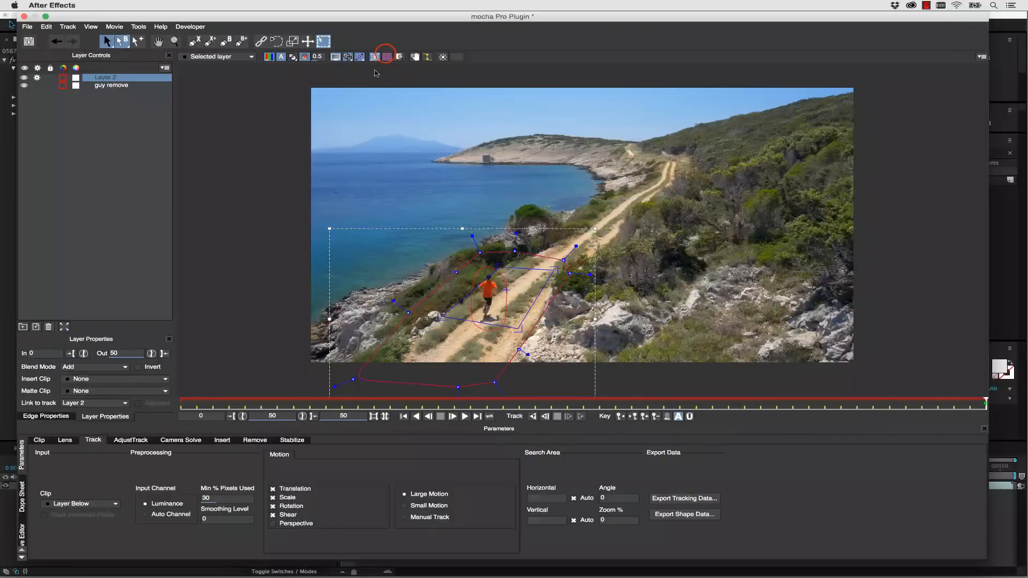
click(387, 57)
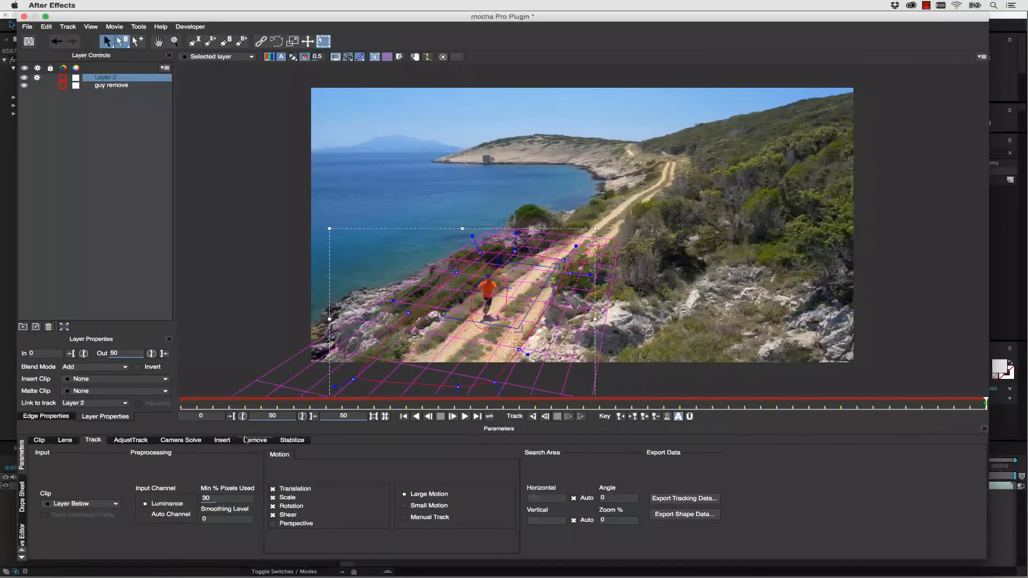
double_click(105, 77)
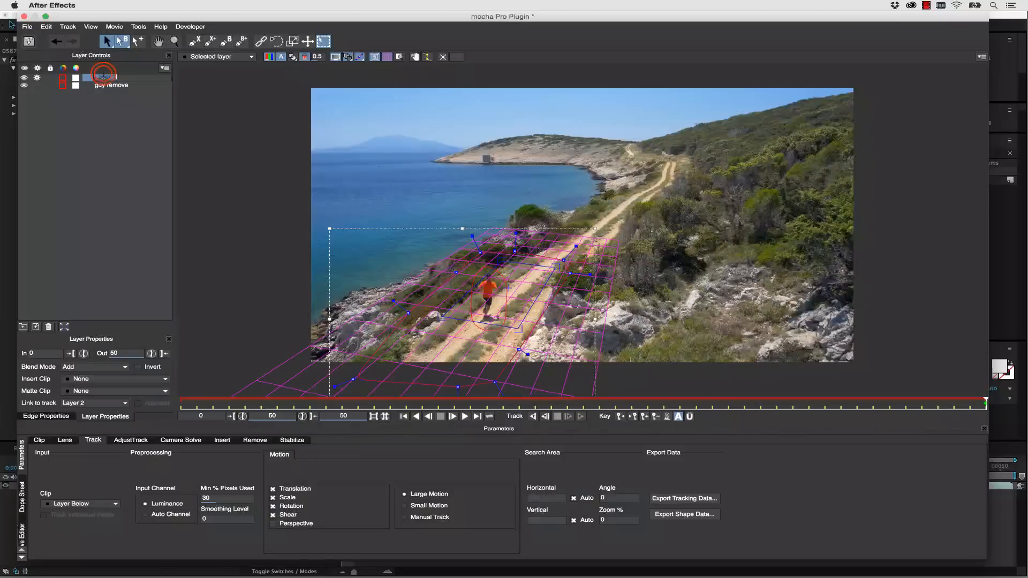
click(102, 77)
text(bg)
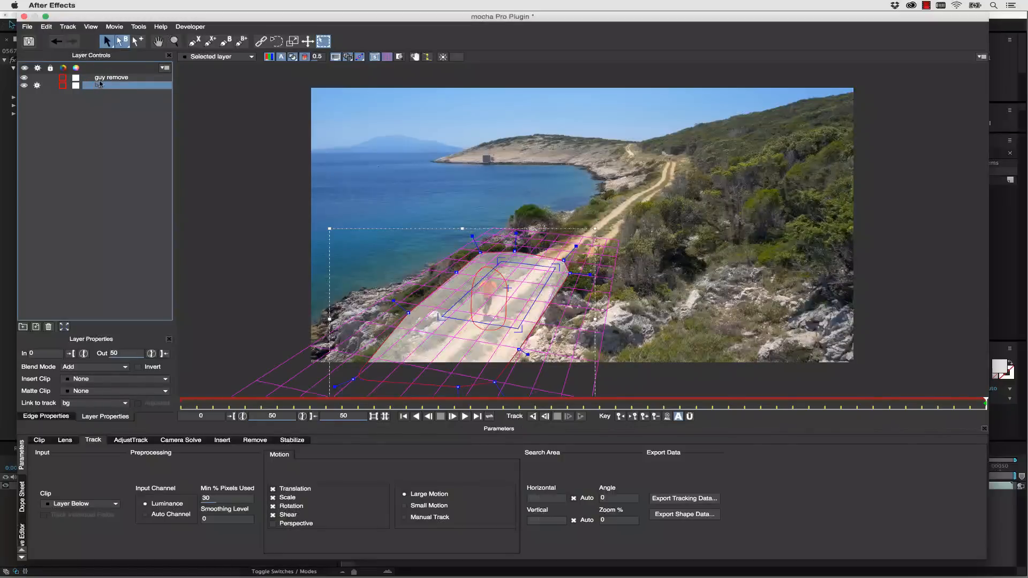
click(292, 56)
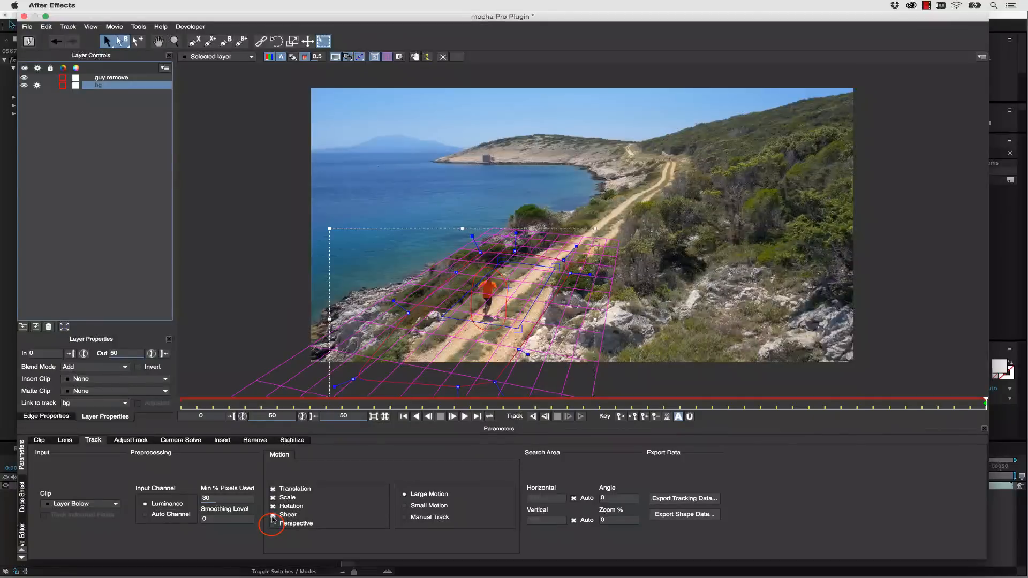
Step: Track the bg layer backwards with perspective motion, then show the removal settings
click(274, 524)
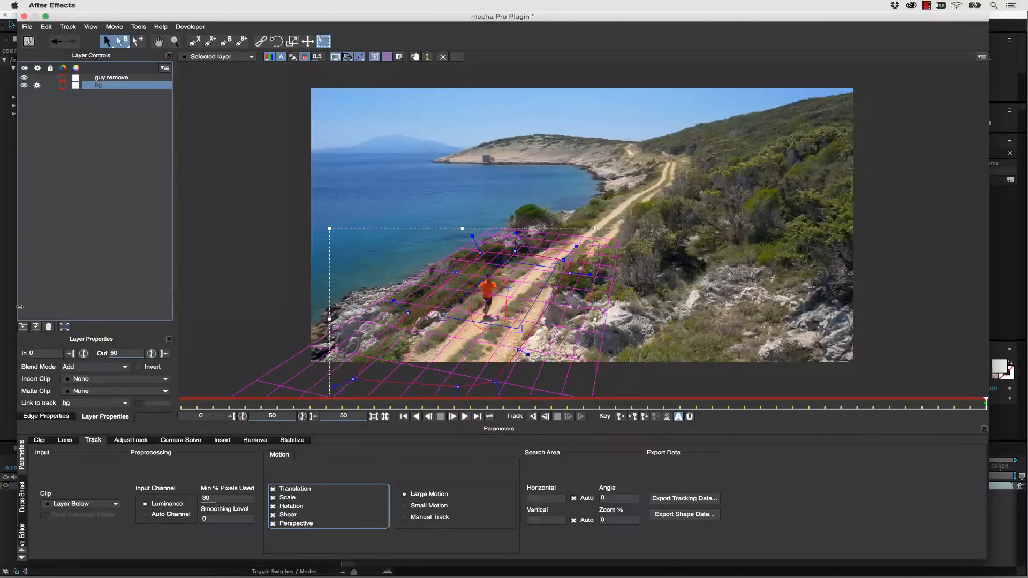
click(124, 403)
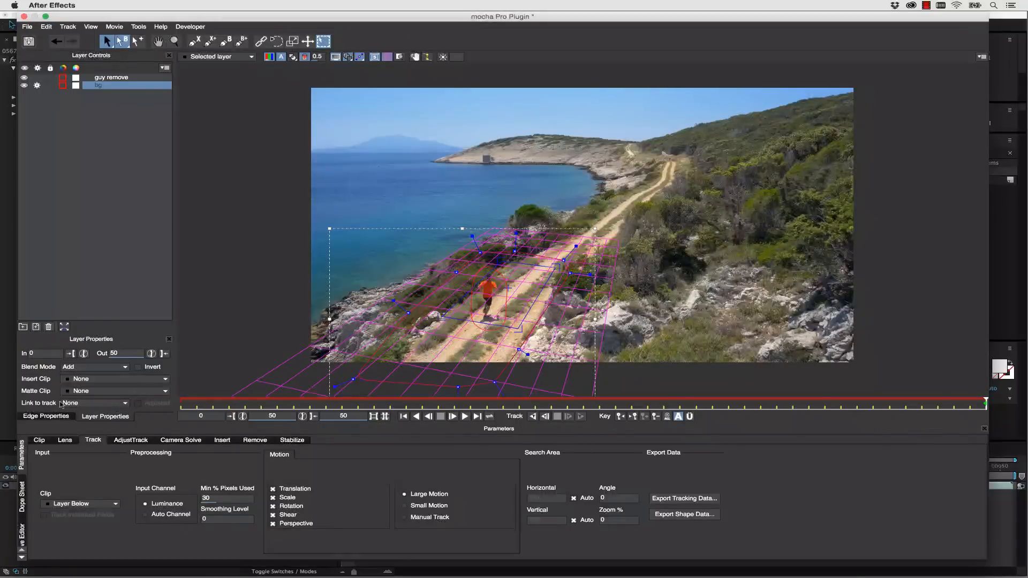
mouse_move(98, 403)
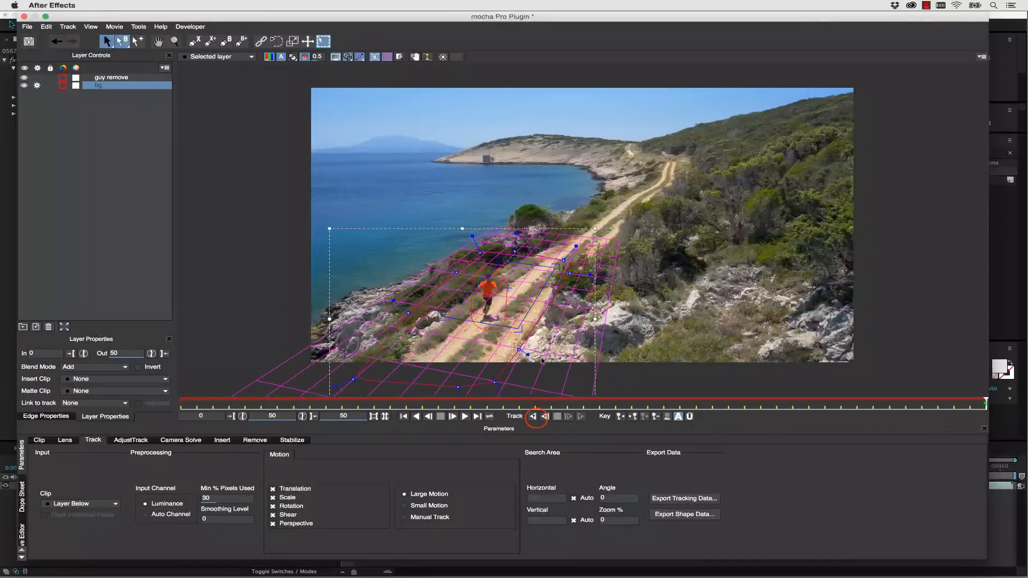
click(537, 417)
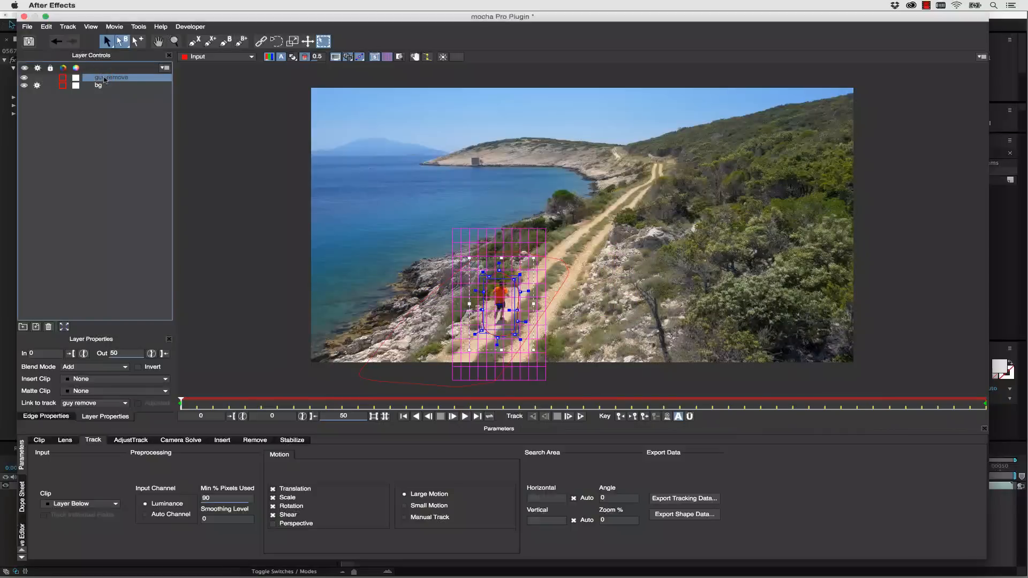
click(254, 440)
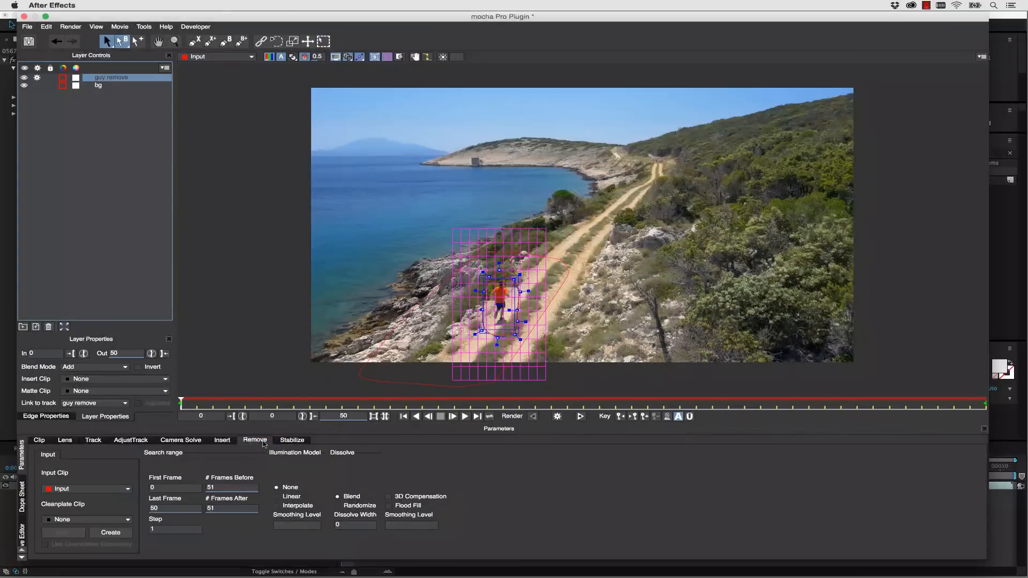
mouse_move(426, 208)
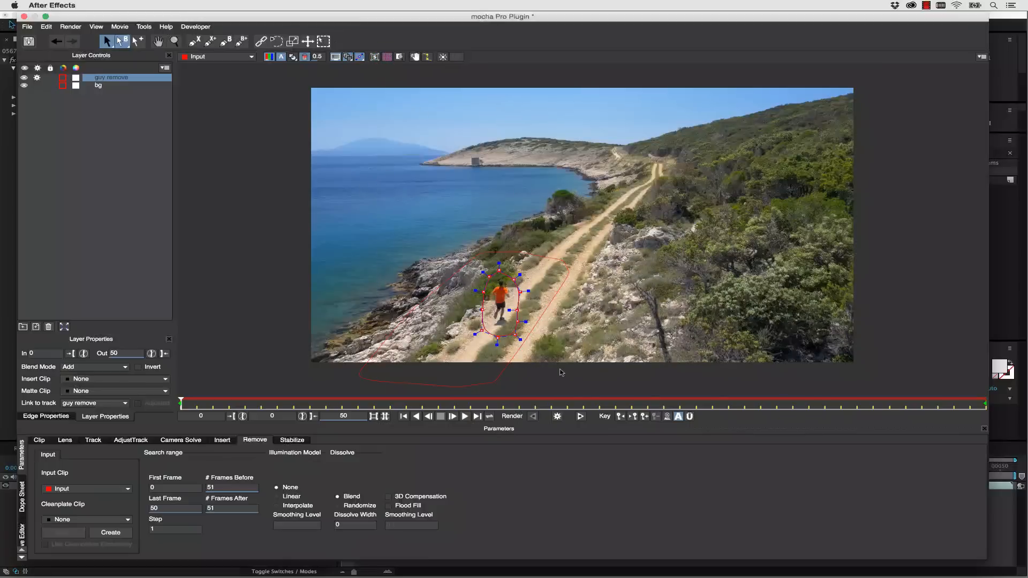
Step: Add a feathered outer edge of width 3 to the guy remove shape
click(45, 417)
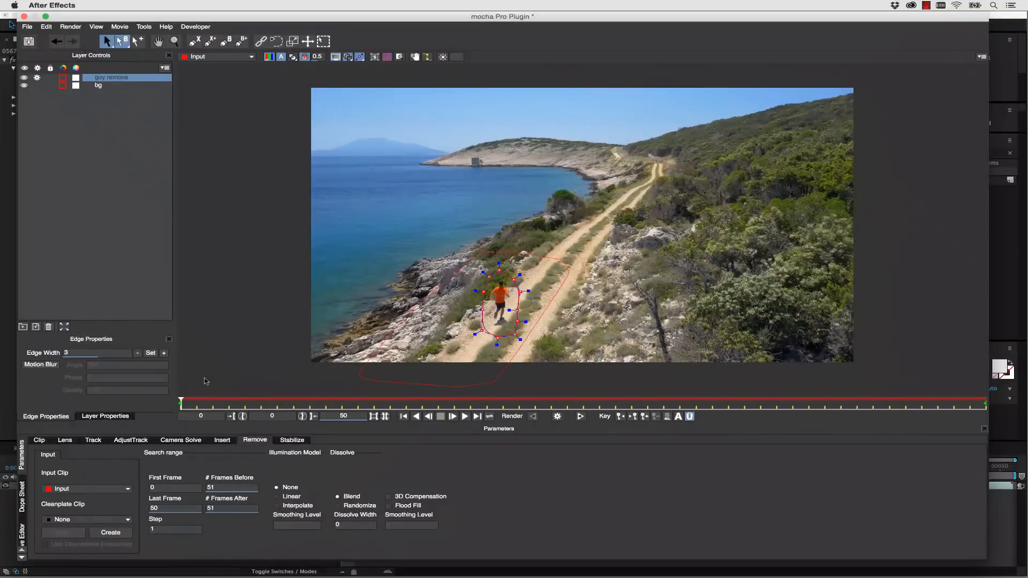
click(163, 353)
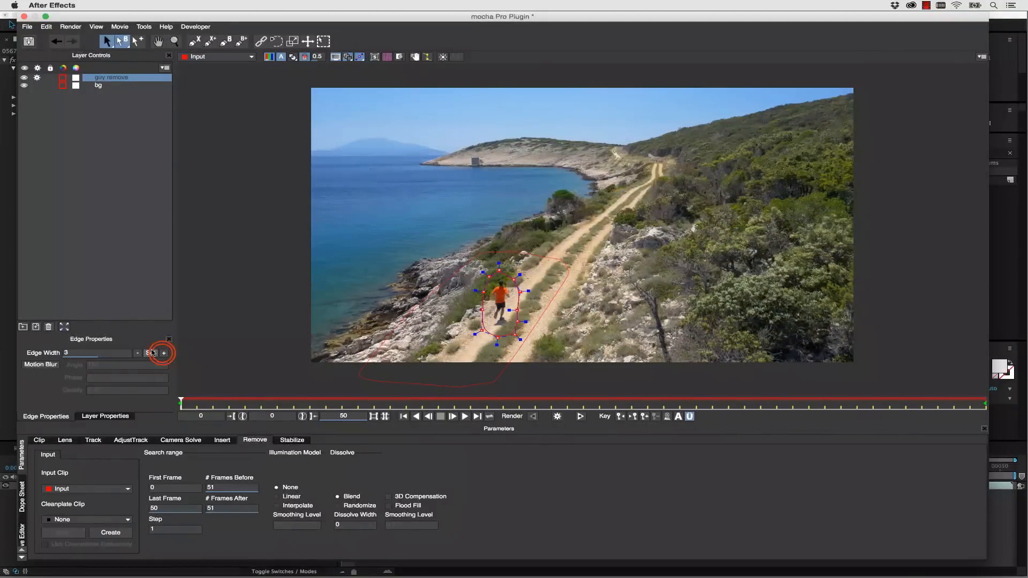
click(164, 354)
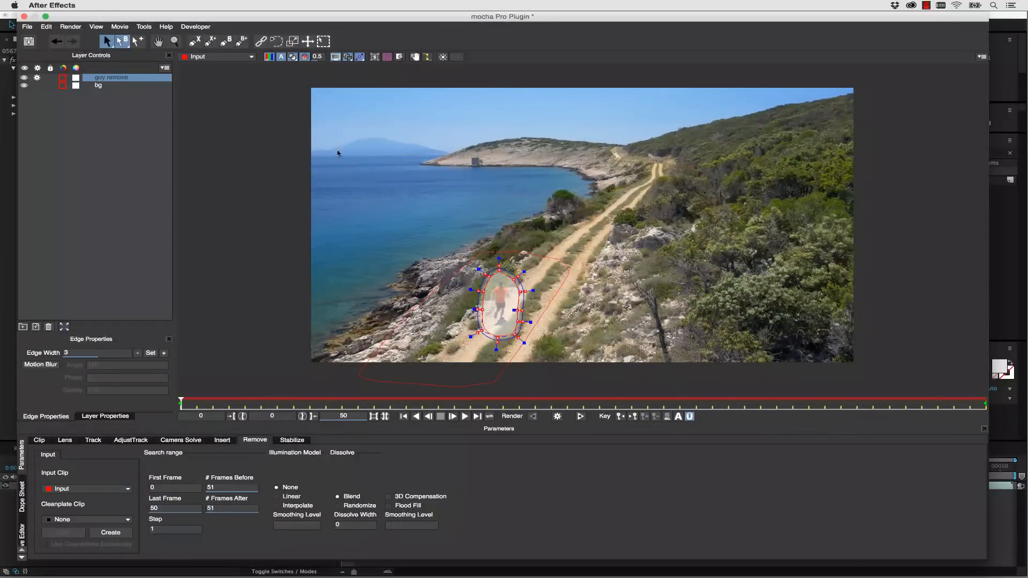
mouse_move(357, 116)
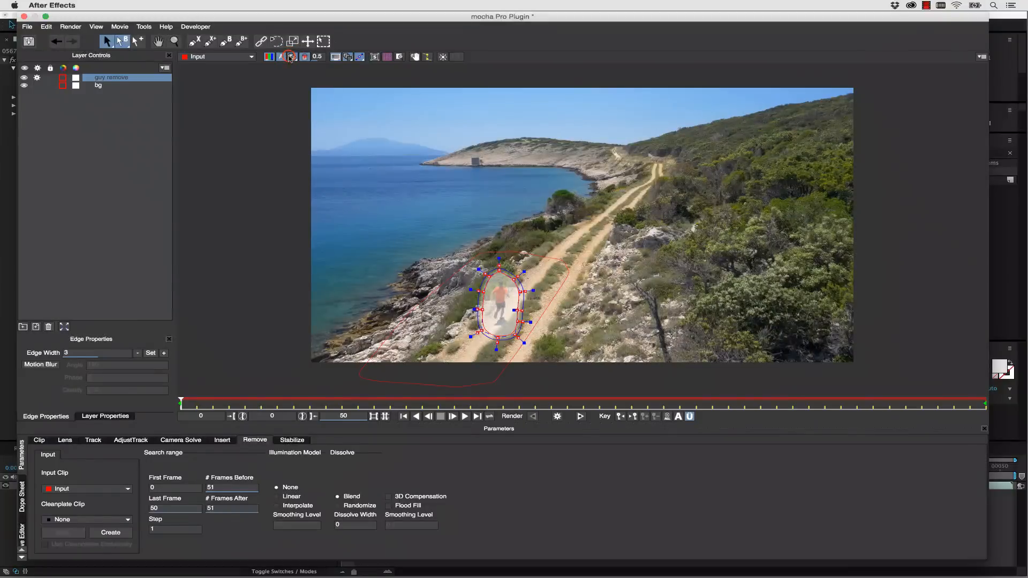
Step: Hide the matte overlay so the runner shows inside his feathered outline
click(289, 56)
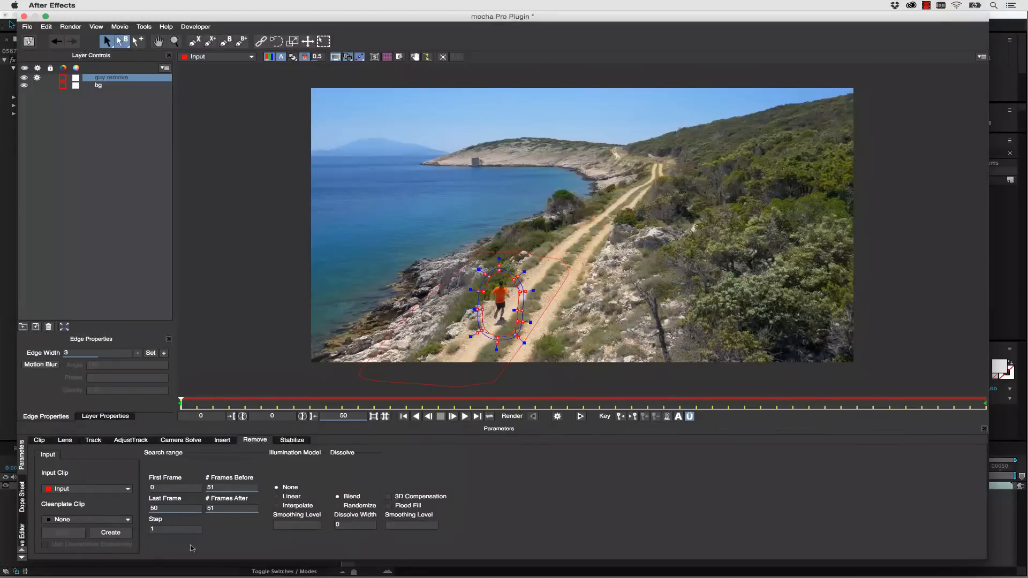
mouse_move(530, 350)
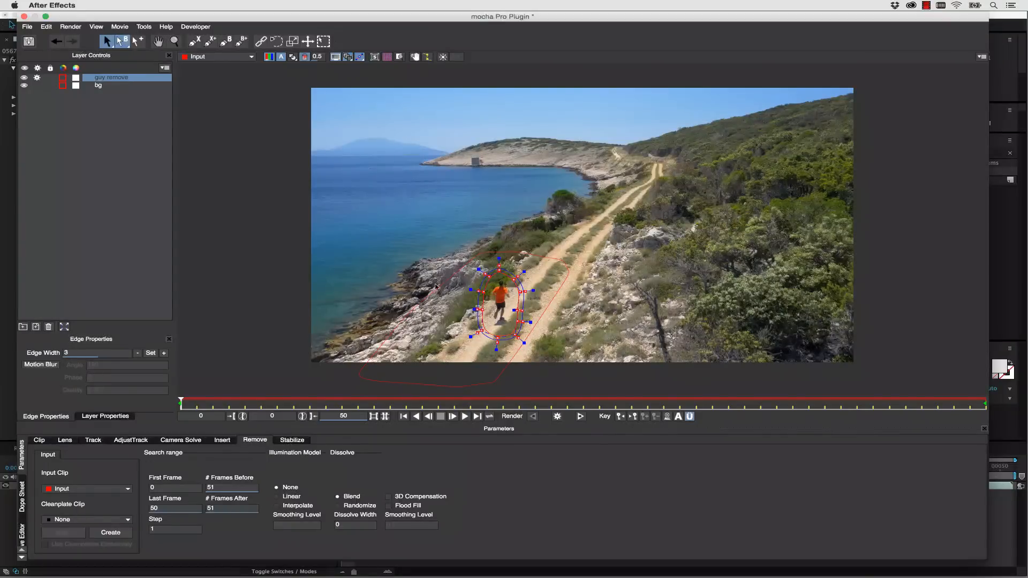
click(277, 497)
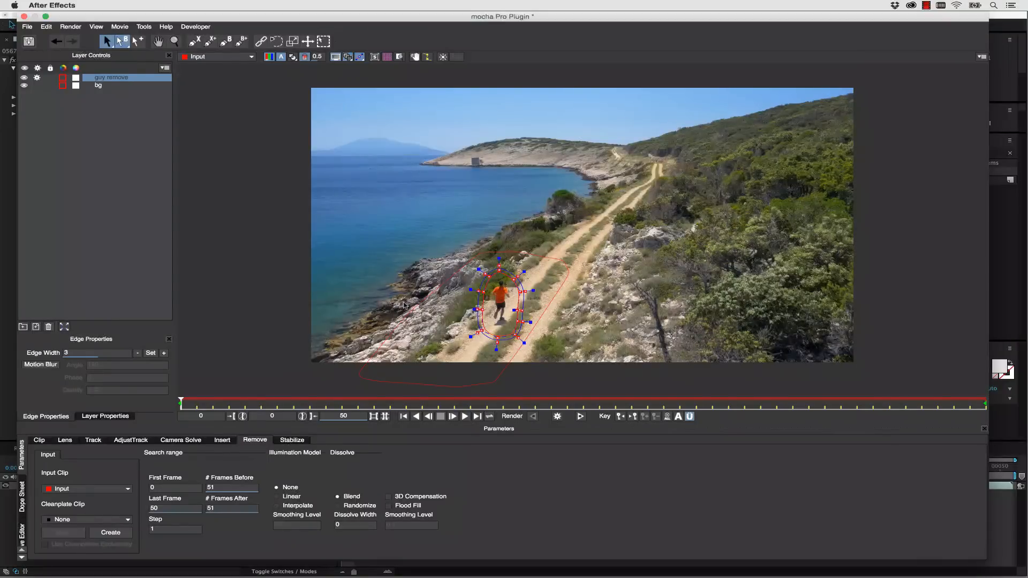
mouse_move(495, 273)
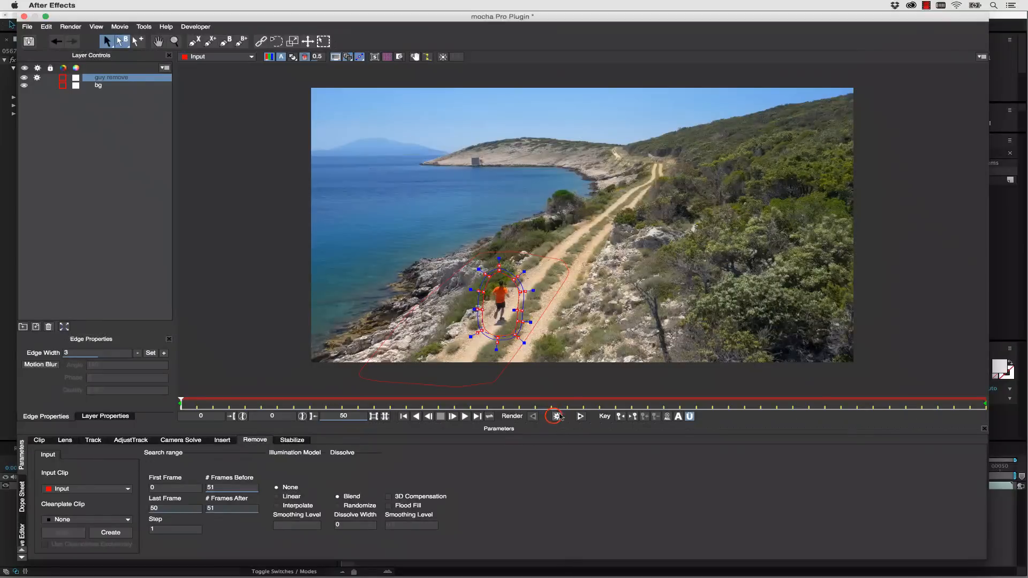
Step: Render the runner removal across the clip and close mocha Pro
click(555, 417)
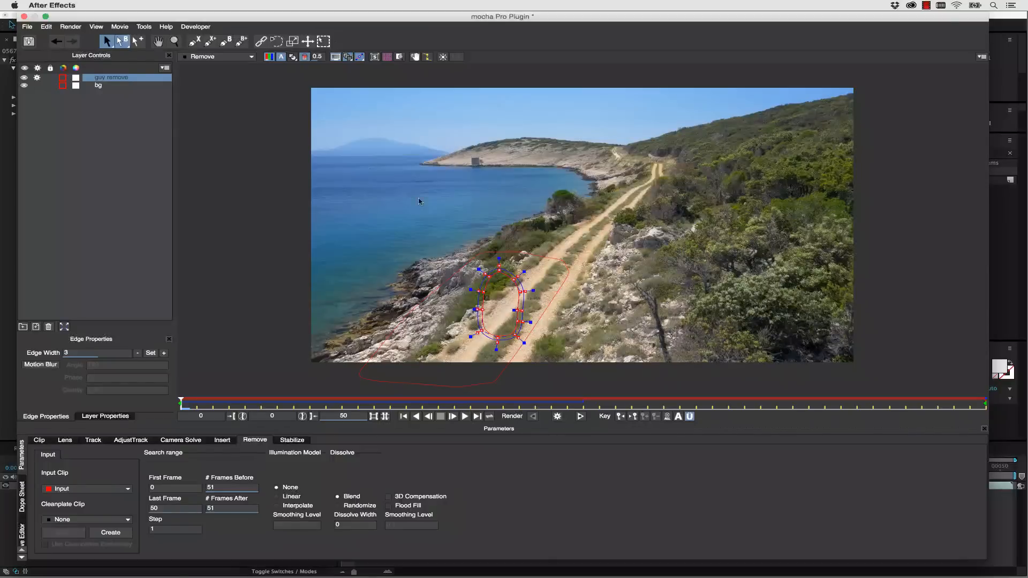
click(29, 42)
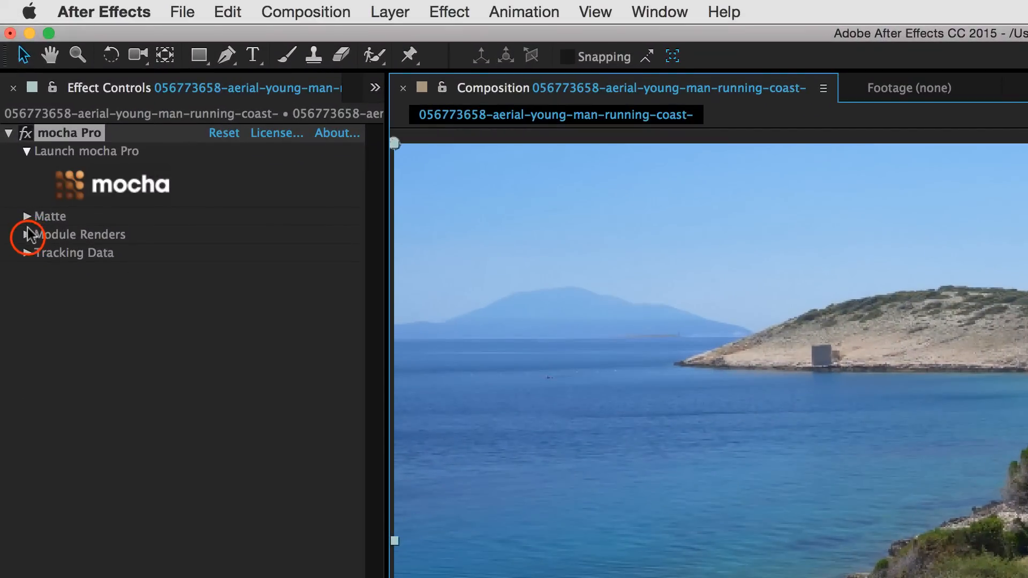
Step: Turn on Module Renders in the mocha Pro effect with Module set to Remove
click(28, 234)
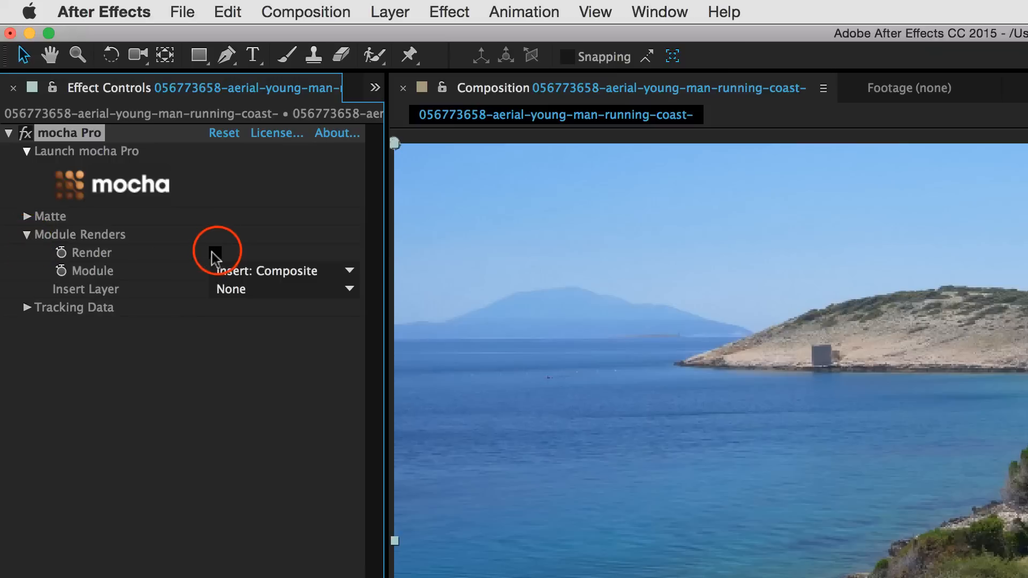
click(215, 253)
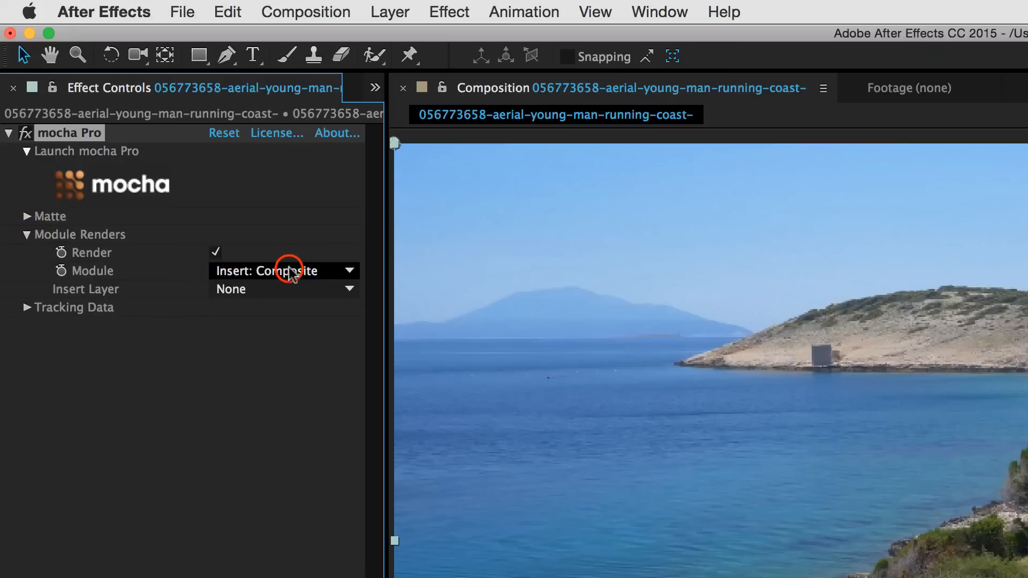
click(284, 270)
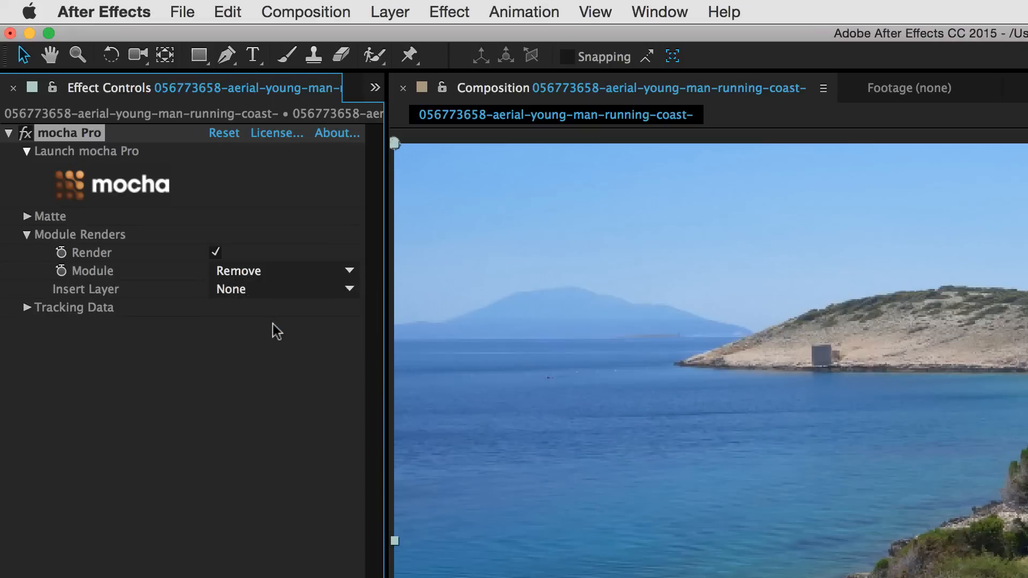
mouse_move(138, 51)
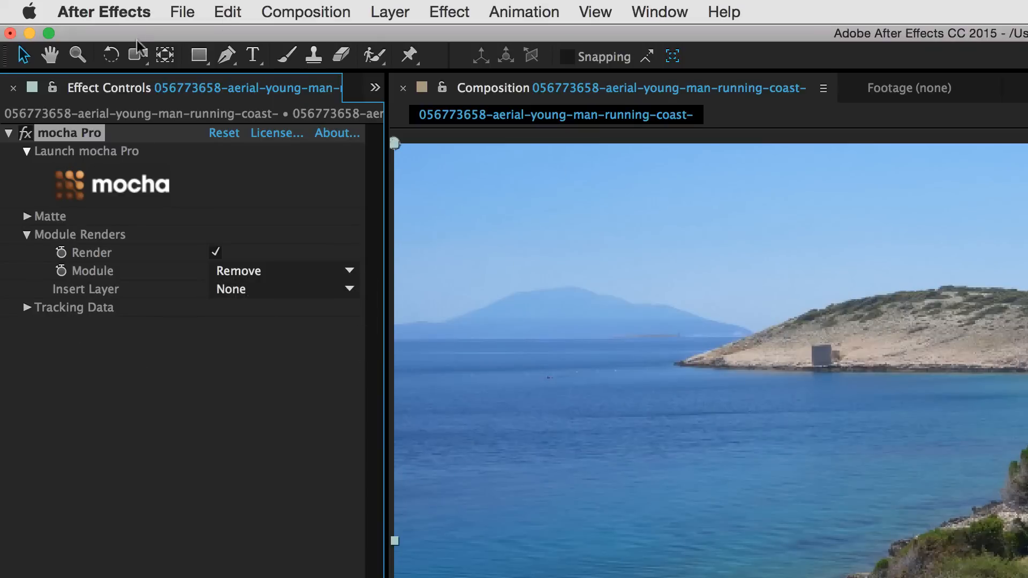